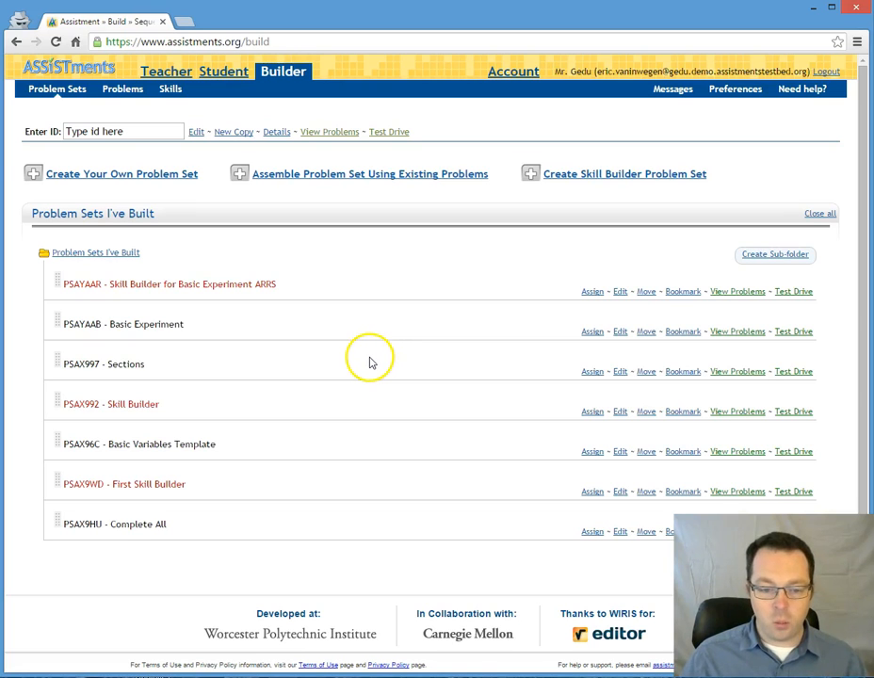
pyautogui.moveTo(325, 350)
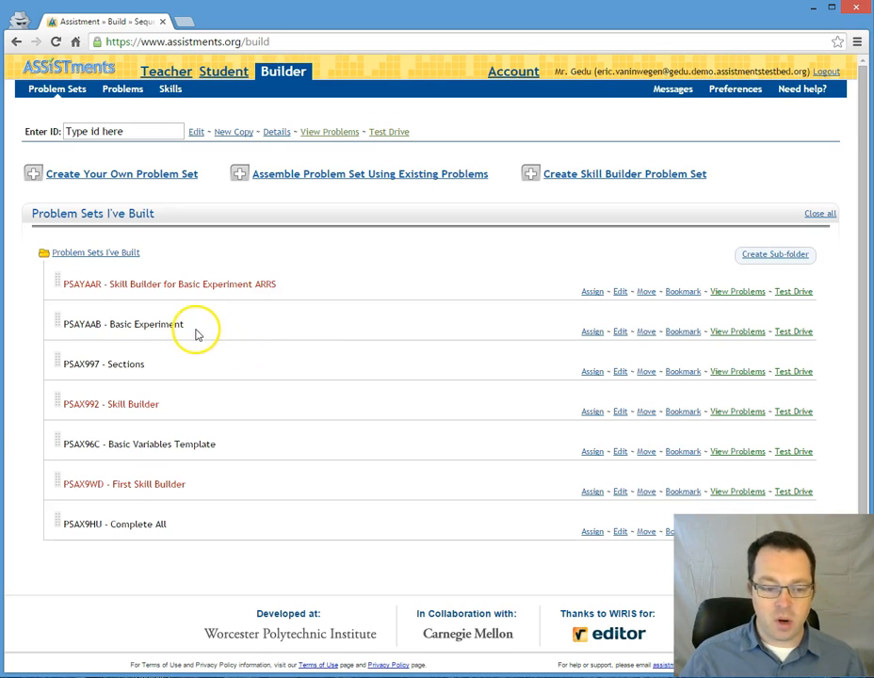
# - Point out the Basic Experiment set and its PSAYAAB ID, then open it for editing
pyautogui.doubleClick(137, 324)
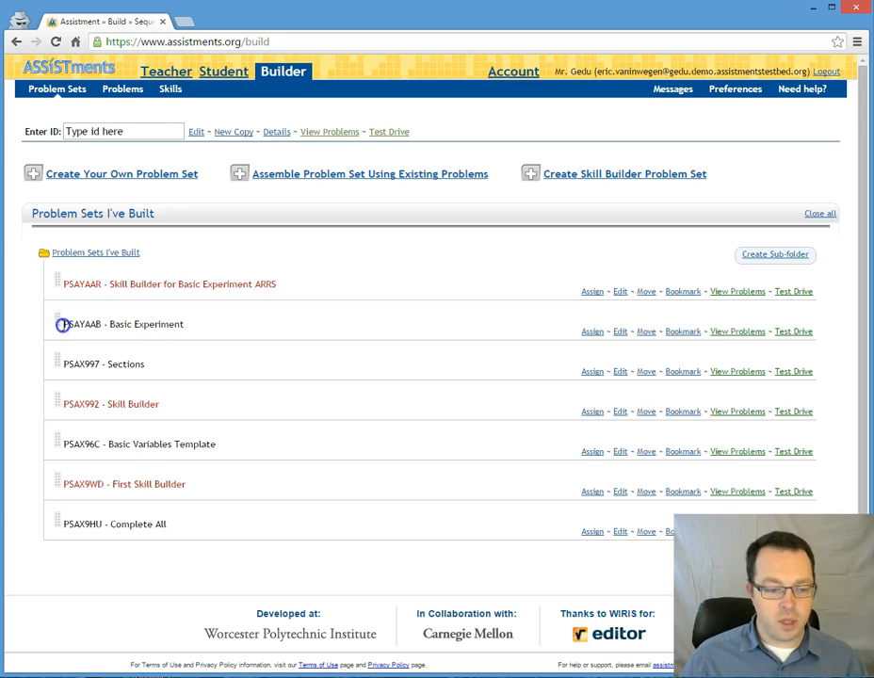
pyautogui.doubleClick(83, 324)
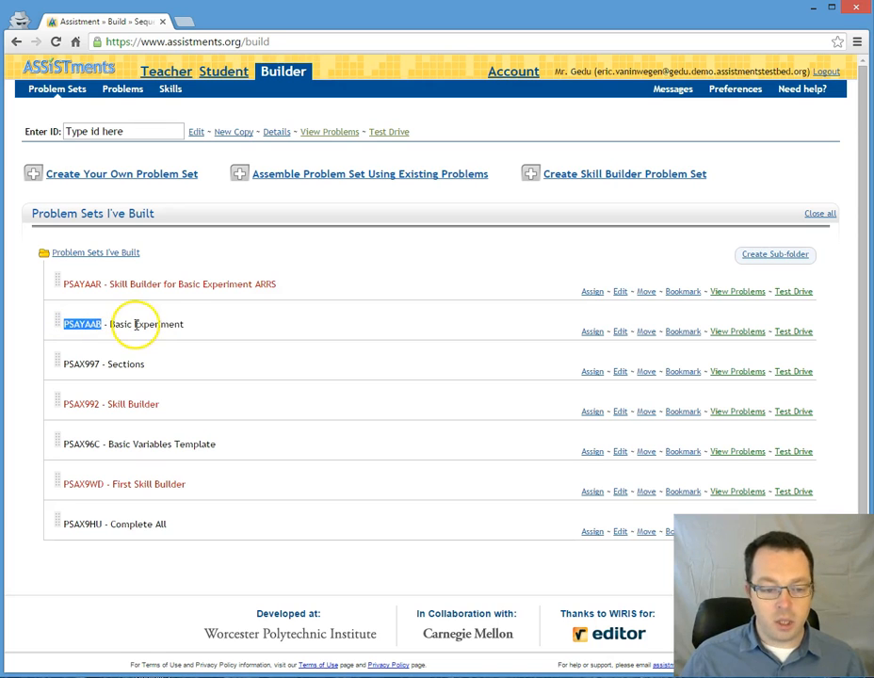
pyautogui.click(620, 331)
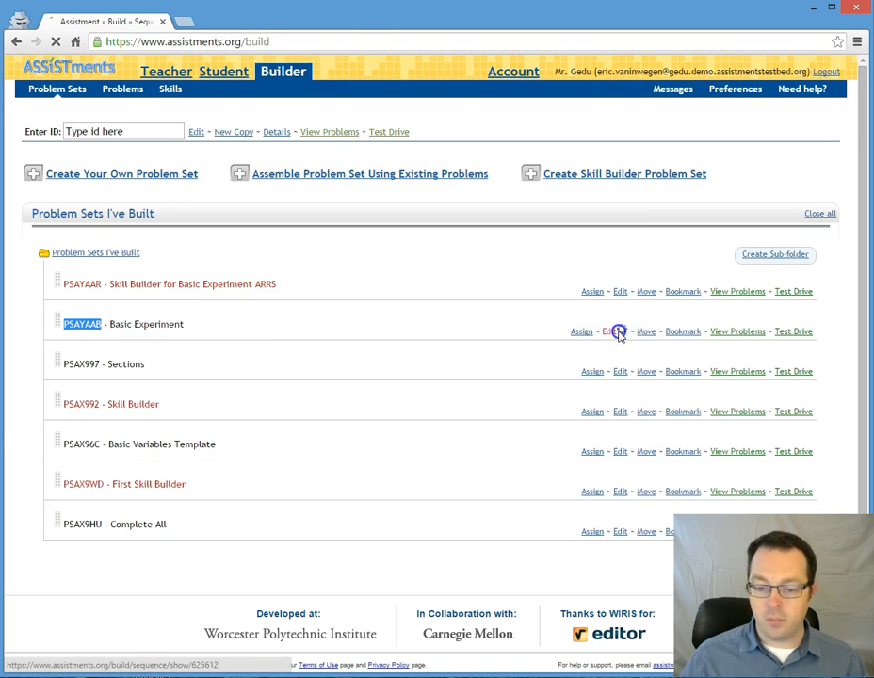
pyautogui.click(620, 331)
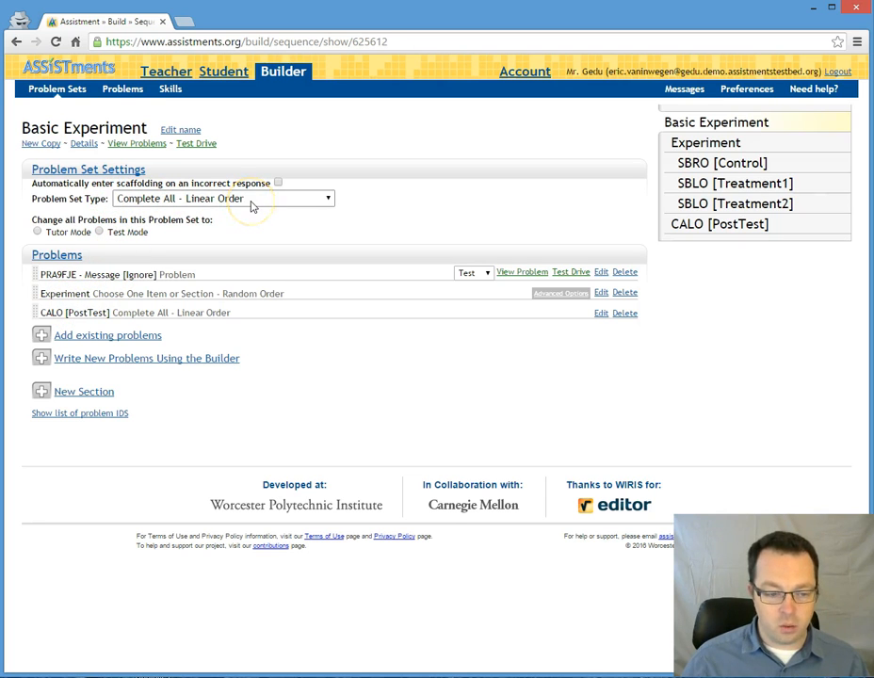
pyautogui.doubleClick(97, 275)
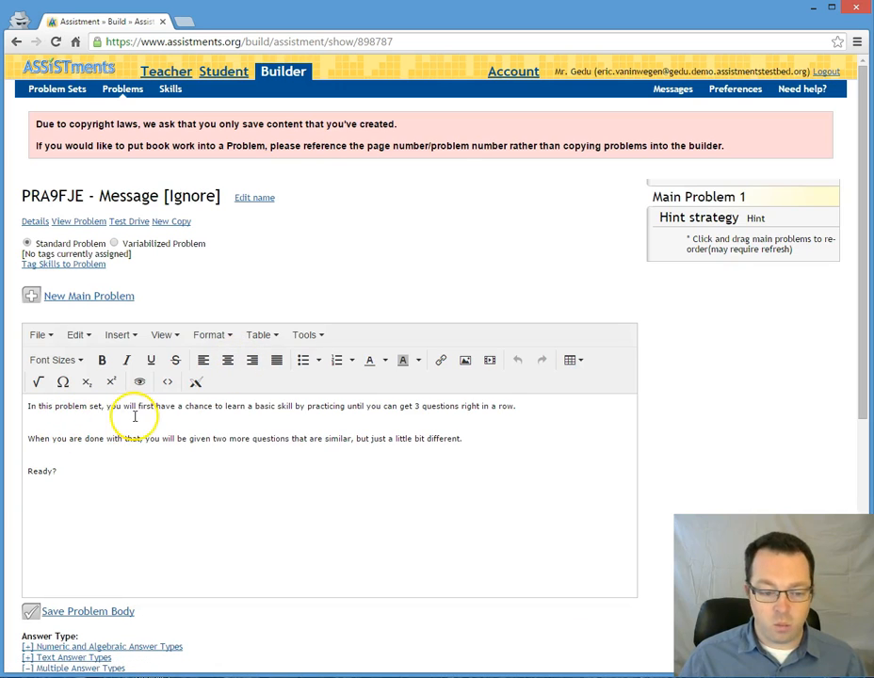
pyautogui.moveTo(113, 406); pyautogui.dragTo(506, 406)
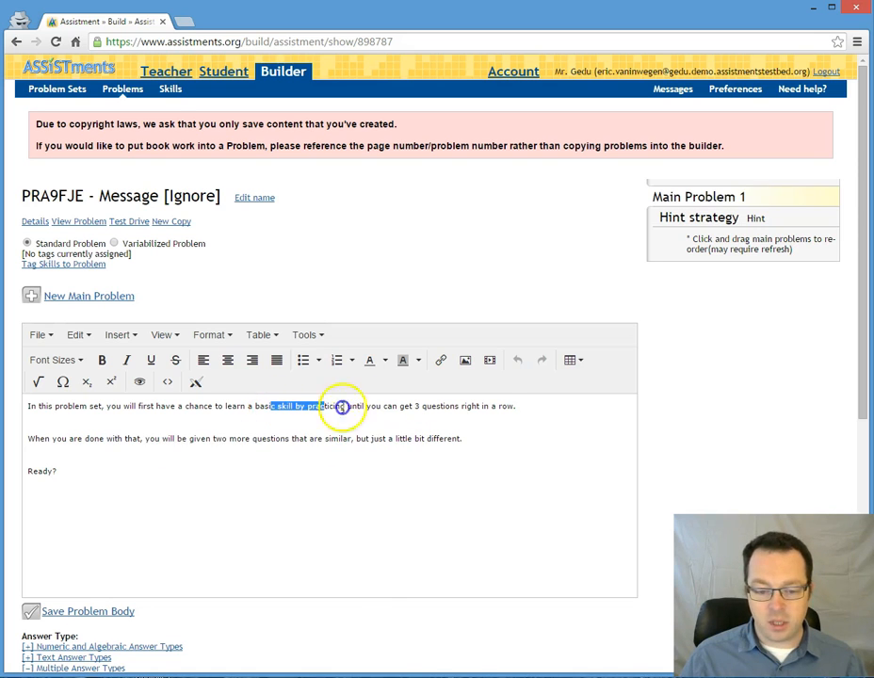
pyautogui.moveTo(325, 406); pyautogui.dragTo(489, 406)
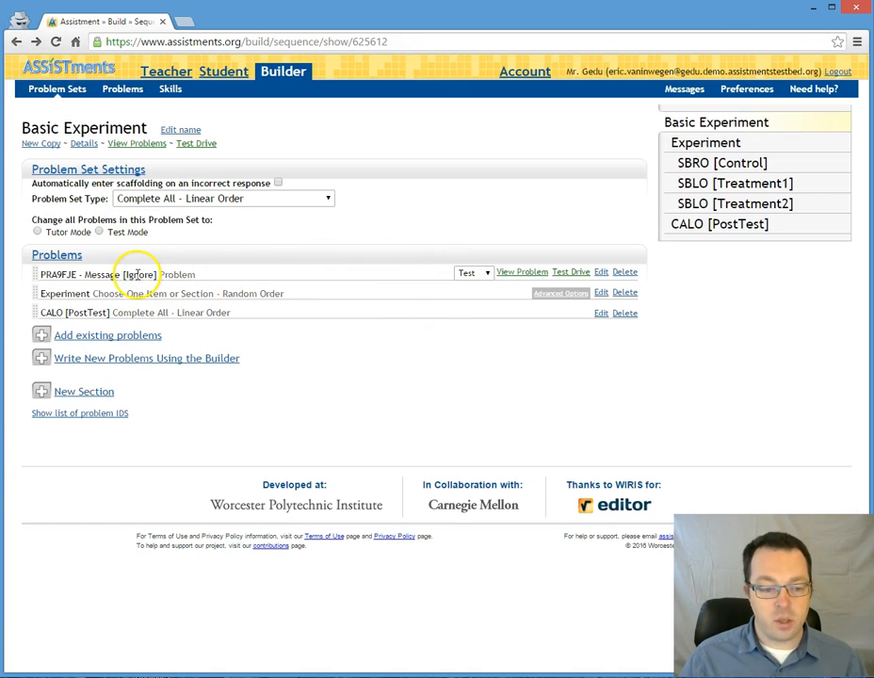
pyautogui.moveTo(99, 293)
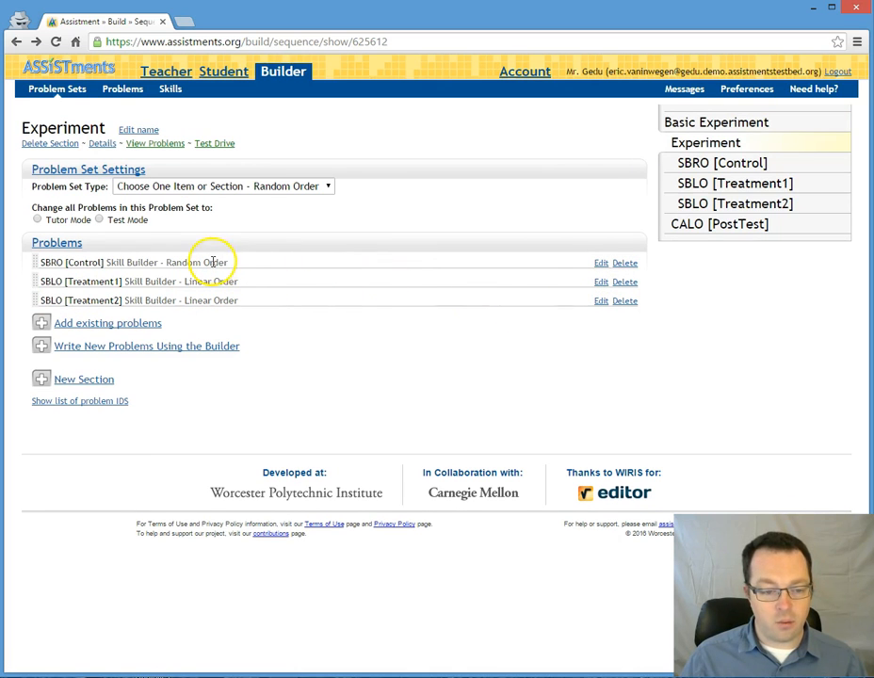
pyautogui.moveTo(241, 303)
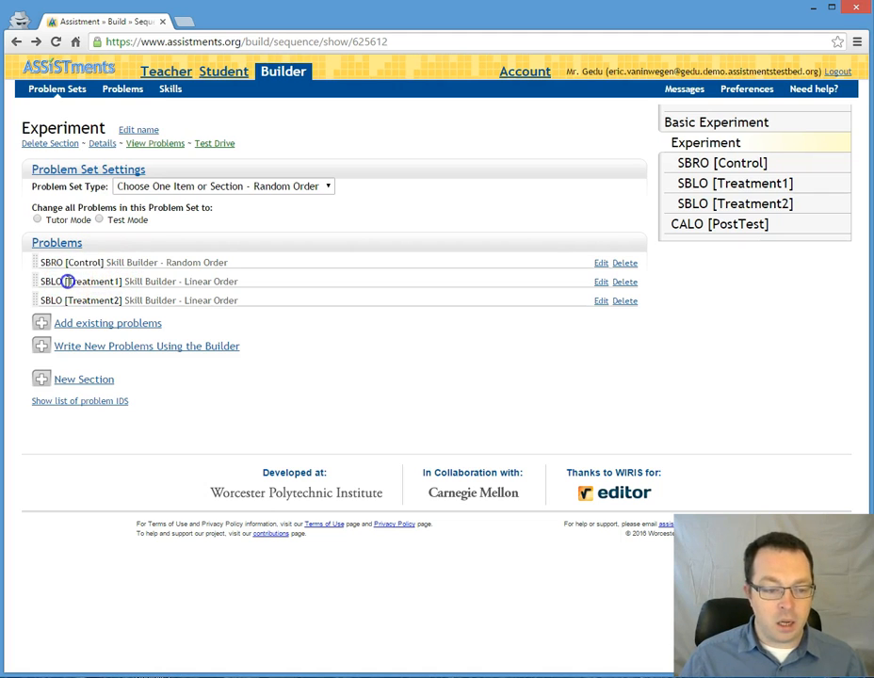
pyautogui.doubleClick(90, 281)
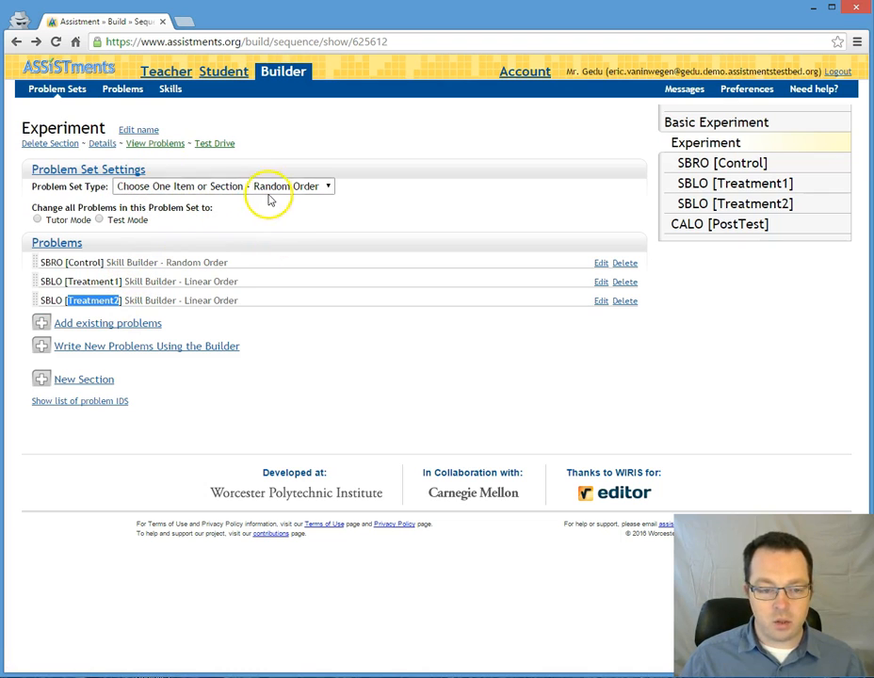
pyautogui.moveTo(149, 205)
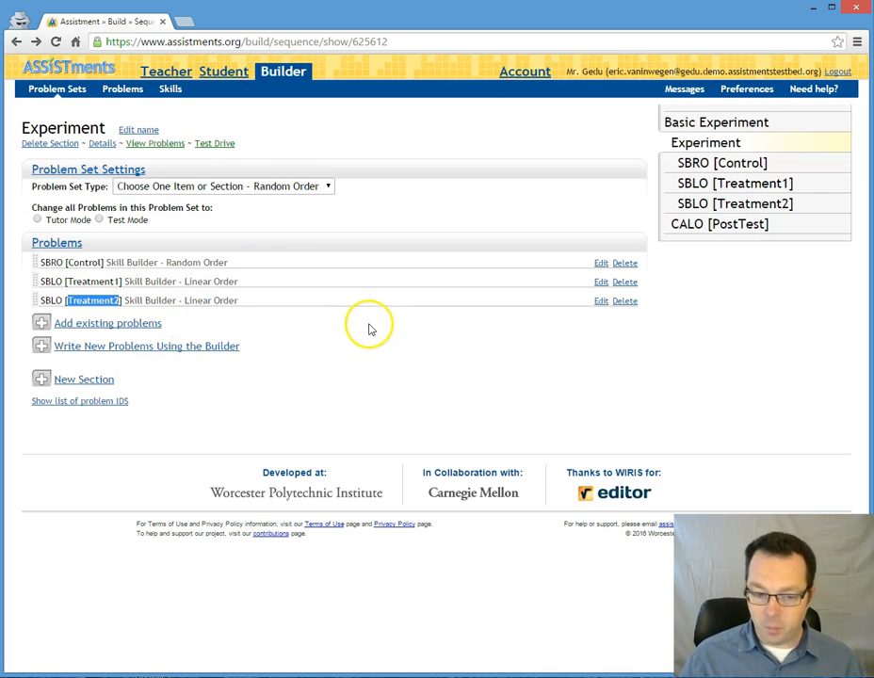
pyautogui.moveTo(203, 236)
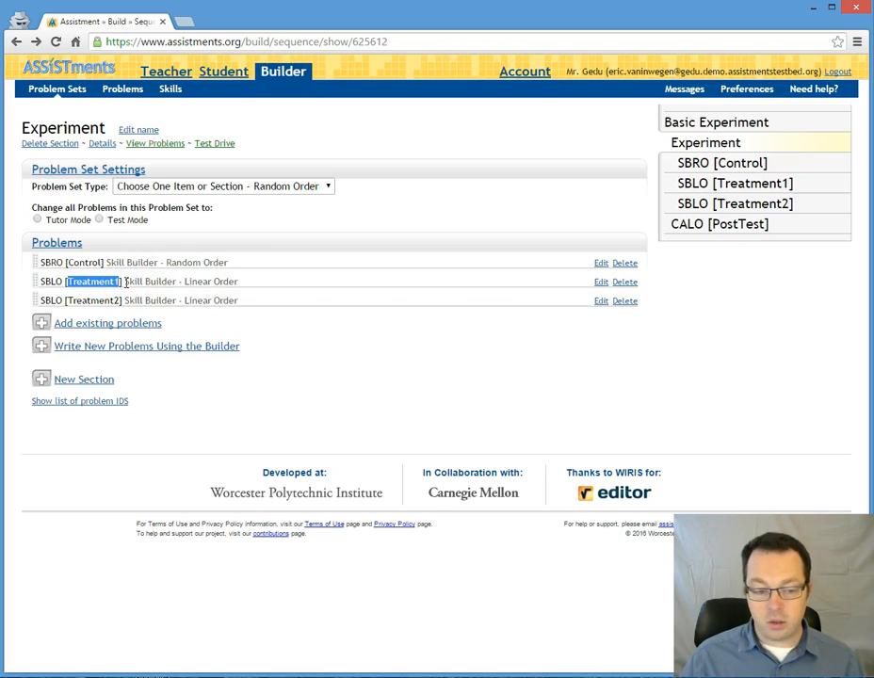
# - Test-drive Basic Experiment, submit 'I am ready!', and advance to Control Question 3
pyautogui.click(213, 143)
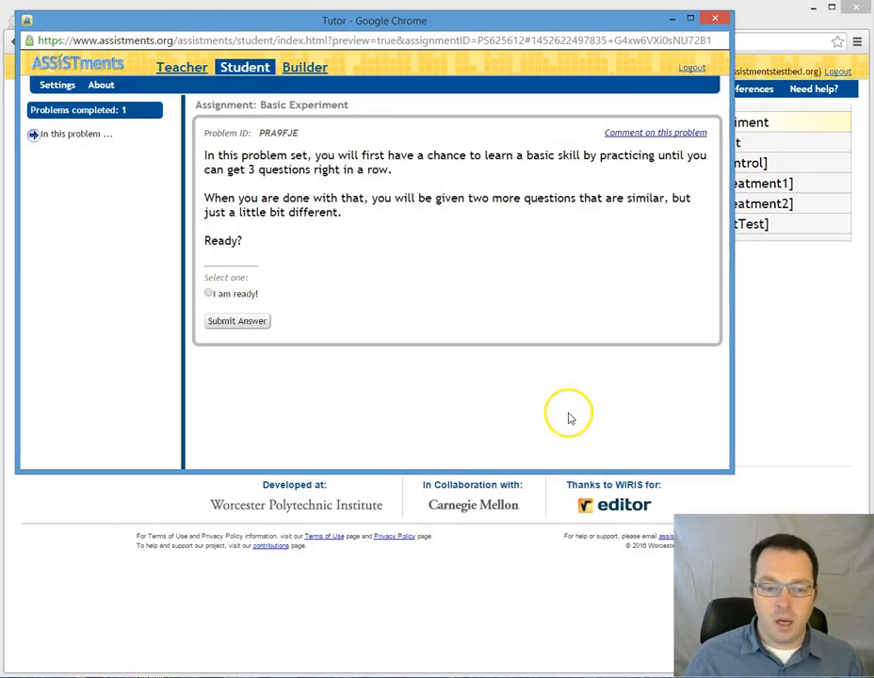
pyautogui.moveTo(568, 405)
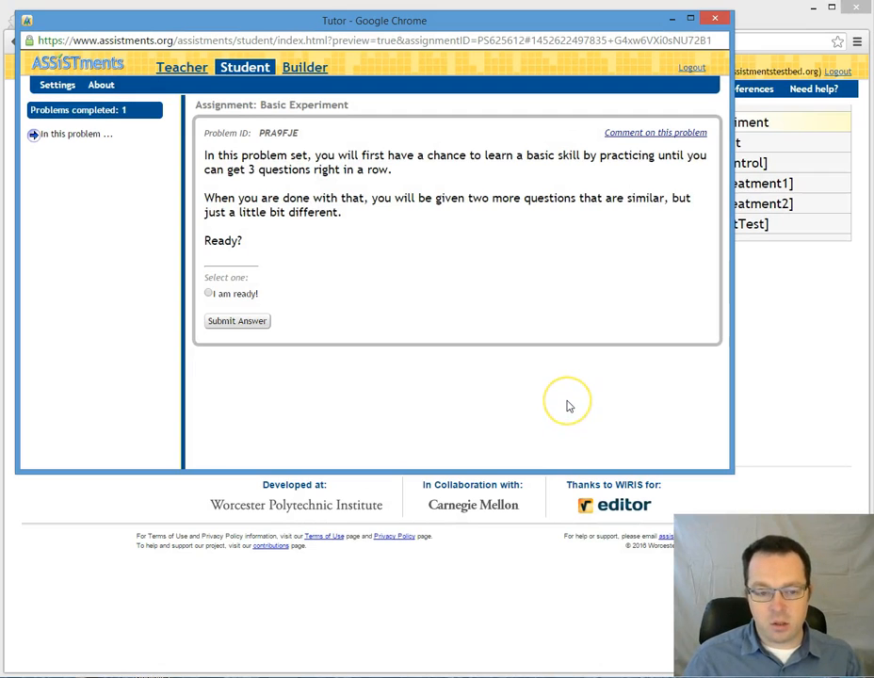
pyautogui.moveTo(452, 342)
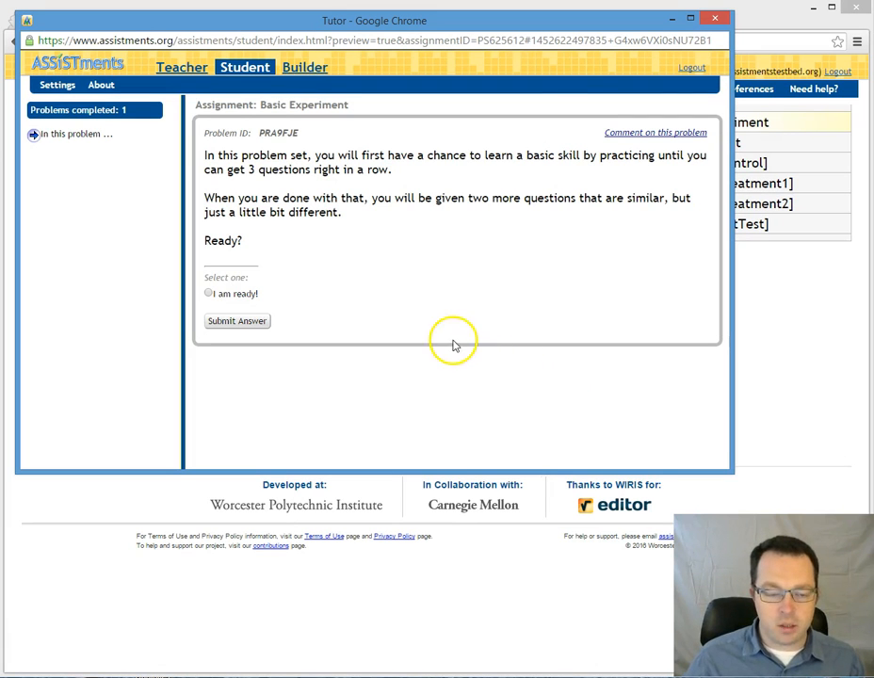
pyautogui.moveTo(436, 232)
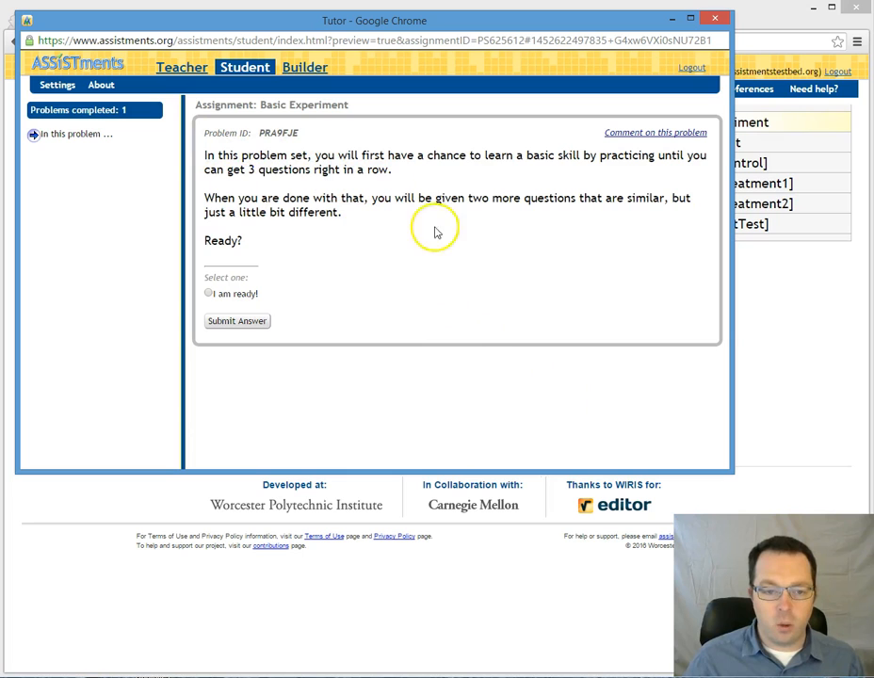
pyautogui.moveTo(231, 172)
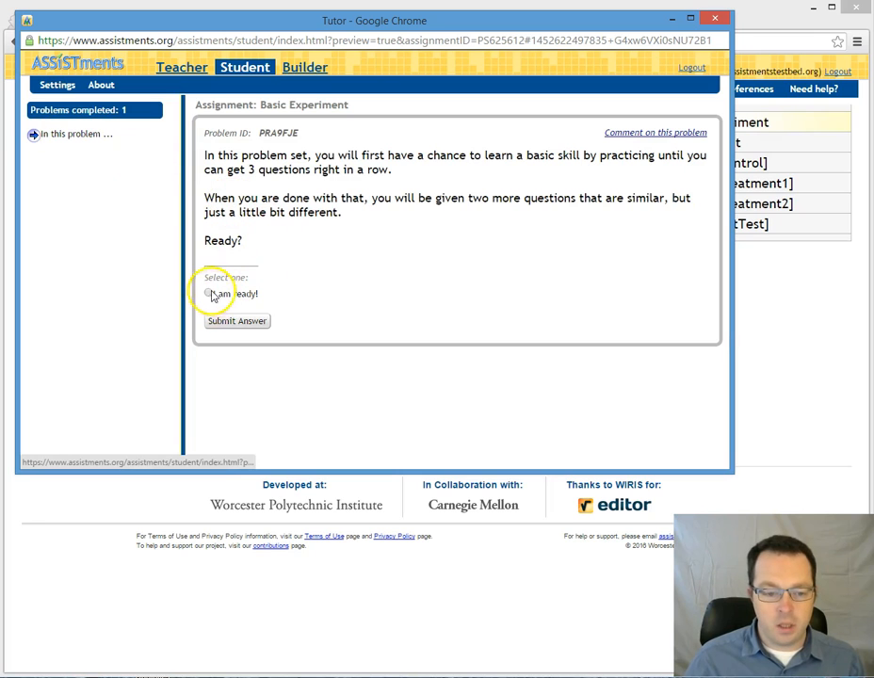
pyautogui.click(209, 293)
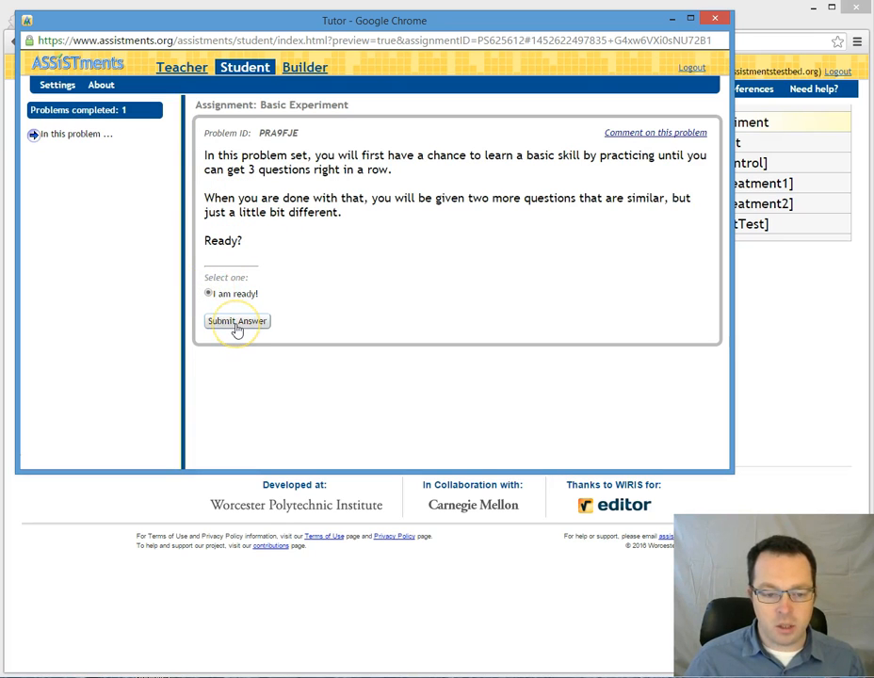
pyautogui.click(237, 320)
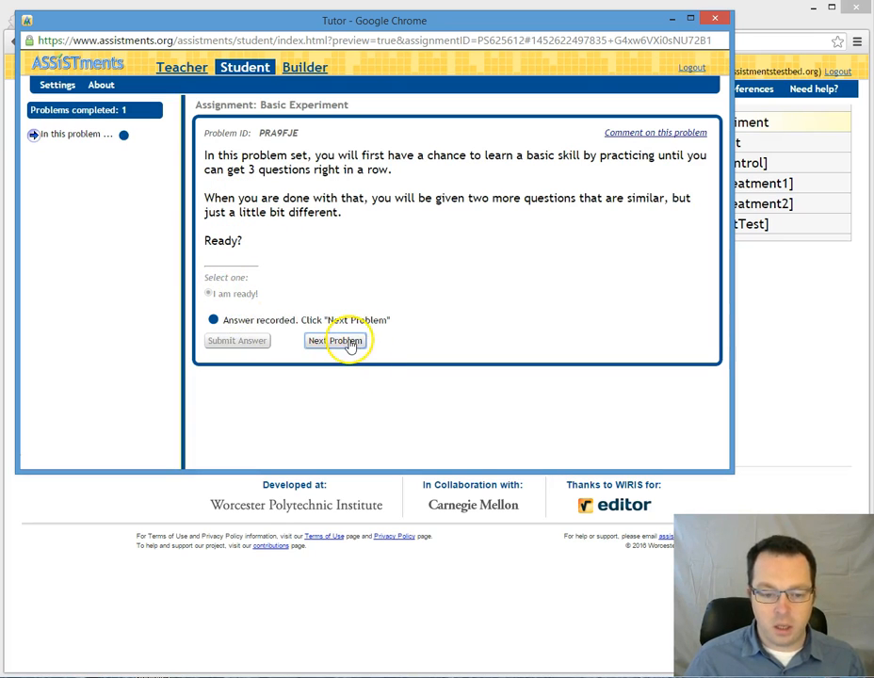
pyautogui.click(336, 340)
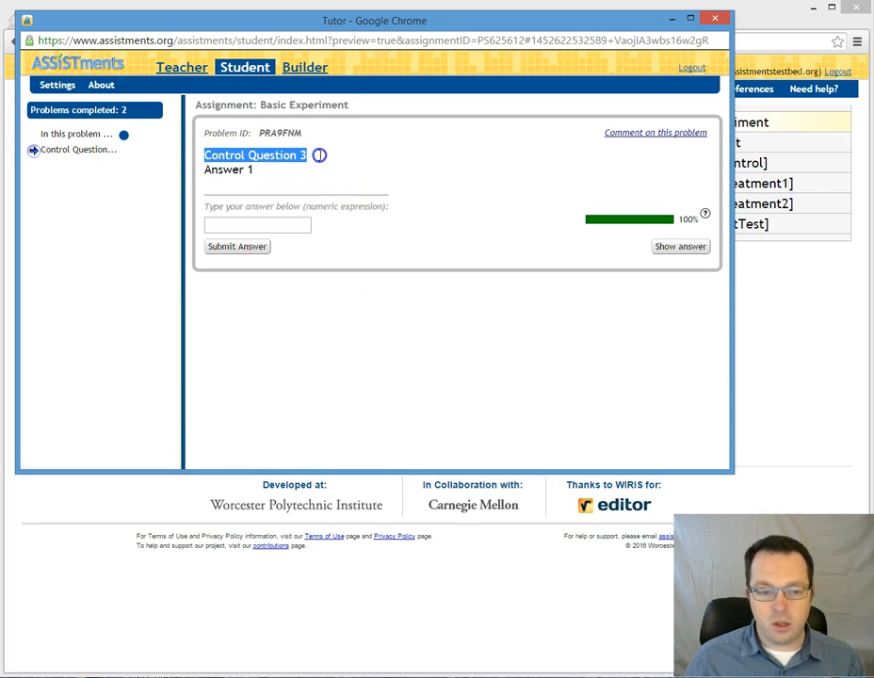
pyautogui.moveTo(338, 176)
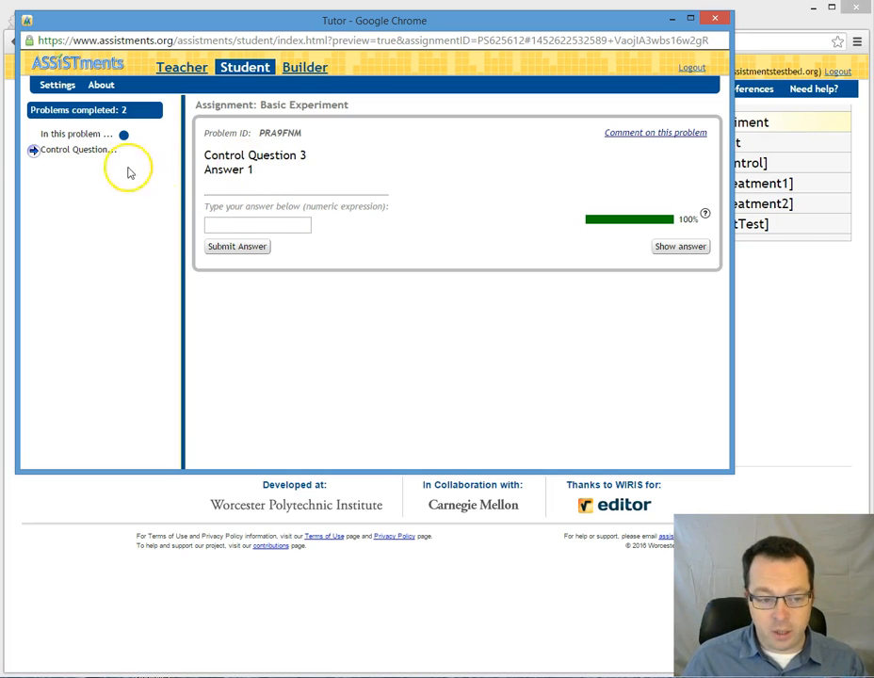
# - Highlight the Control Question 3 title in the student preview
pyautogui.doubleClick(274, 155)
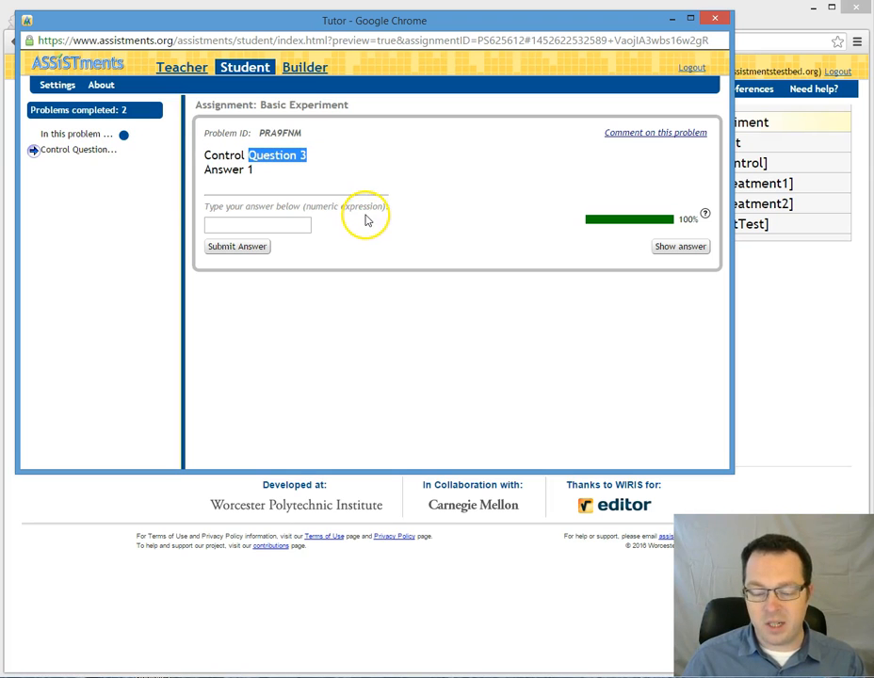
pyautogui.moveTo(374, 185)
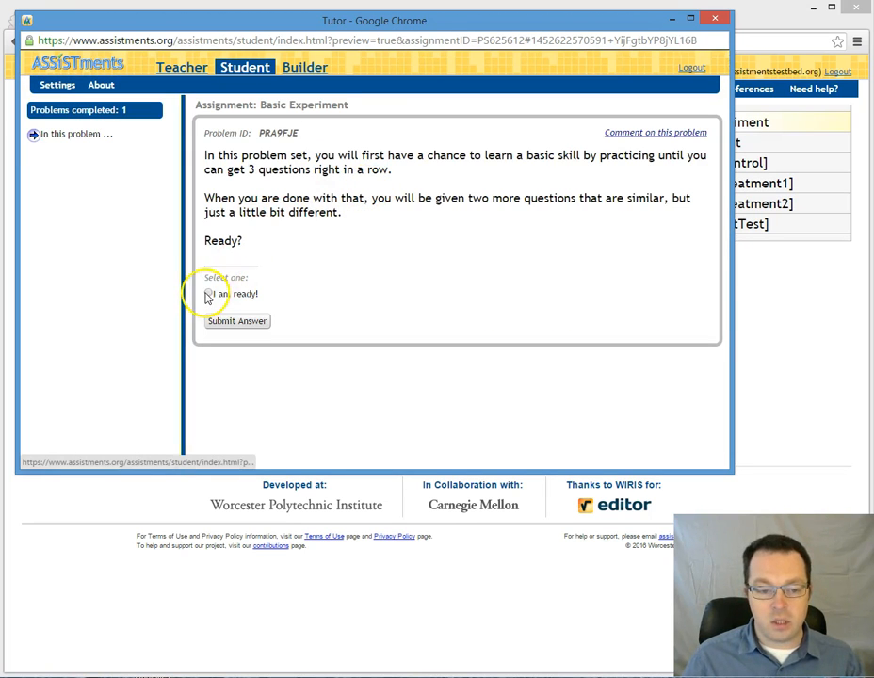
# - Submit the ready answer, answer '1' on the Treatment 2 question, and go to the next problem
pyautogui.click(237, 320)
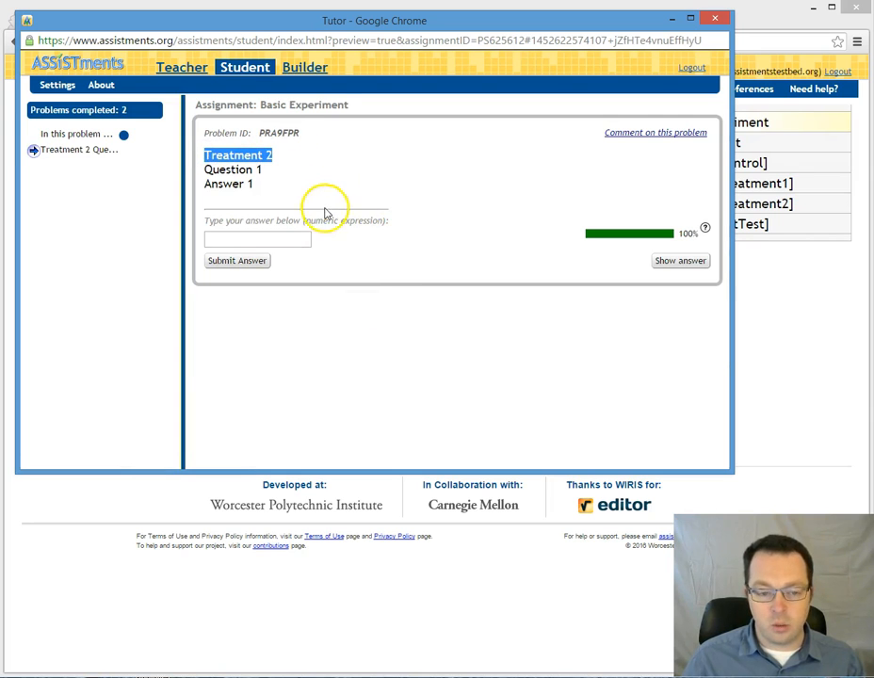
pyautogui.doubleClick(233, 169)
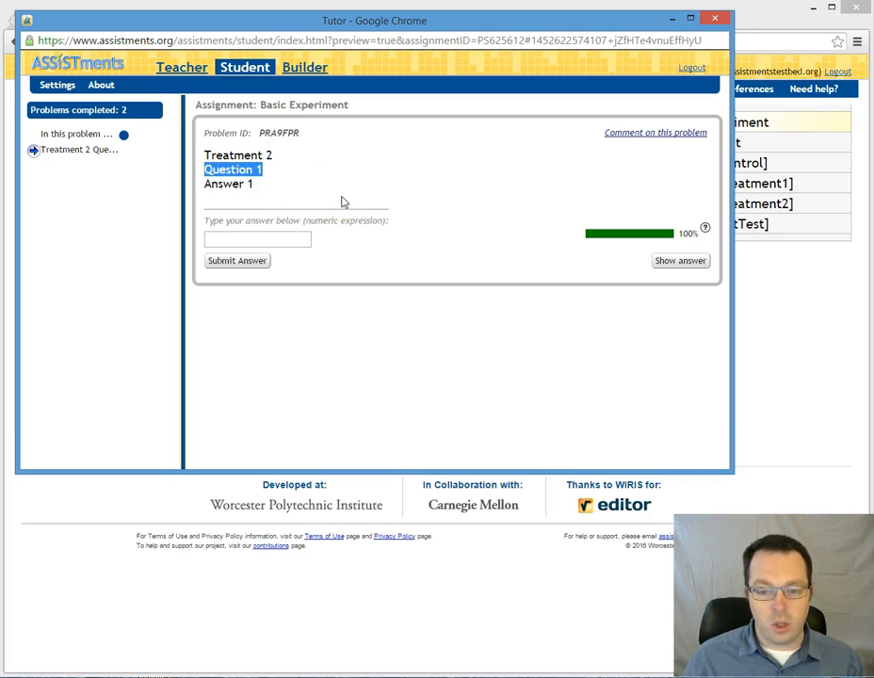
pyautogui.write('1')
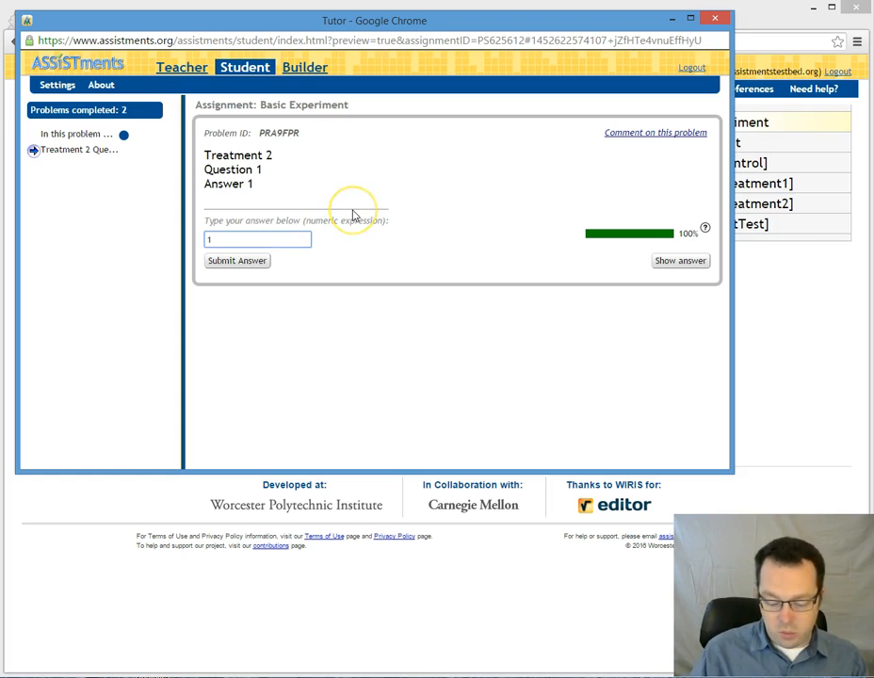
pyautogui.click(236, 261)
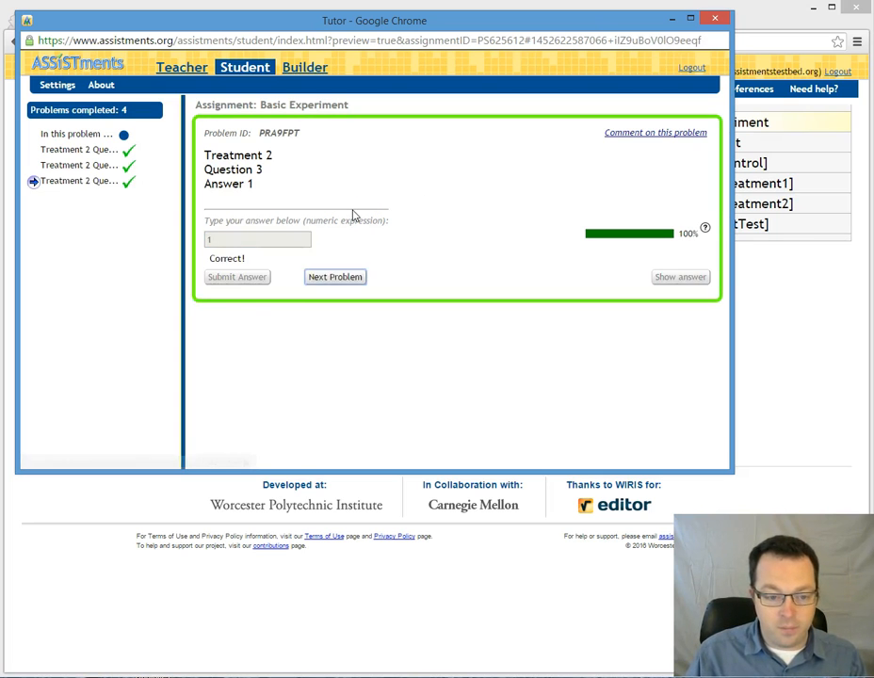
pyautogui.click(335, 276)
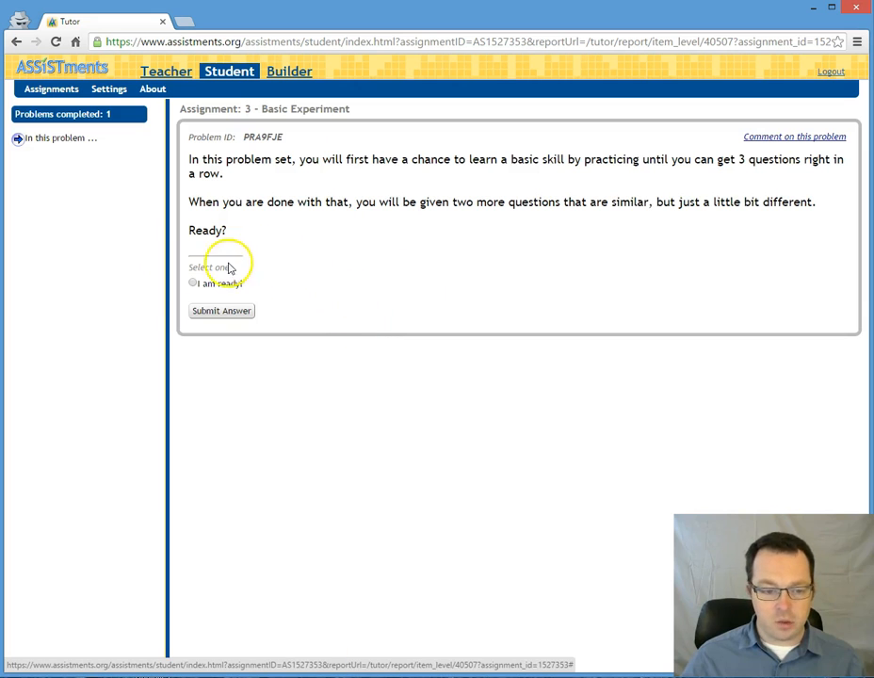
# - Confirm 'I am ready!' and advance to Treatment 1 Question 1
pyautogui.click(221, 311)
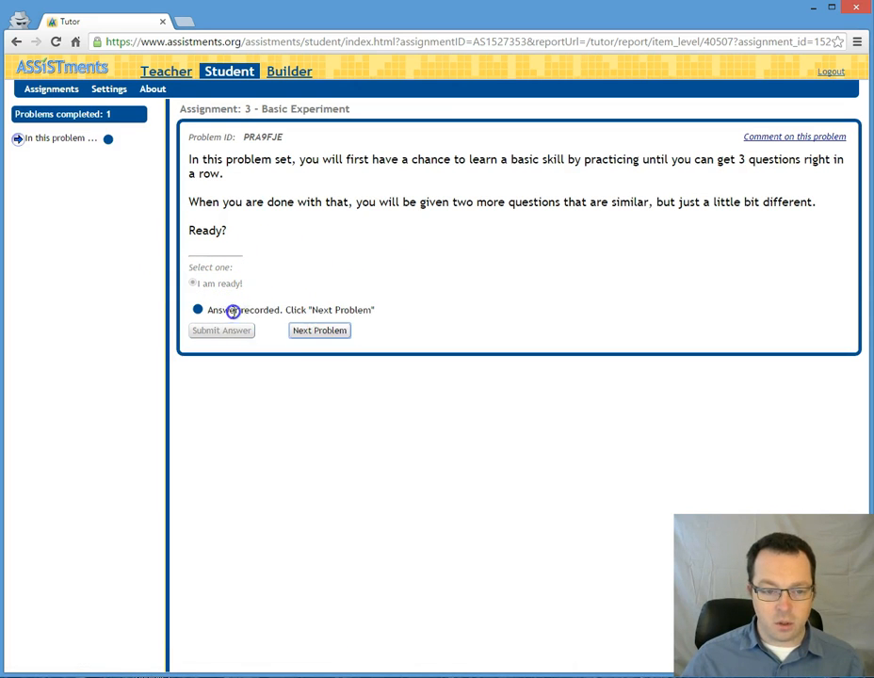
pyautogui.click(319, 330)
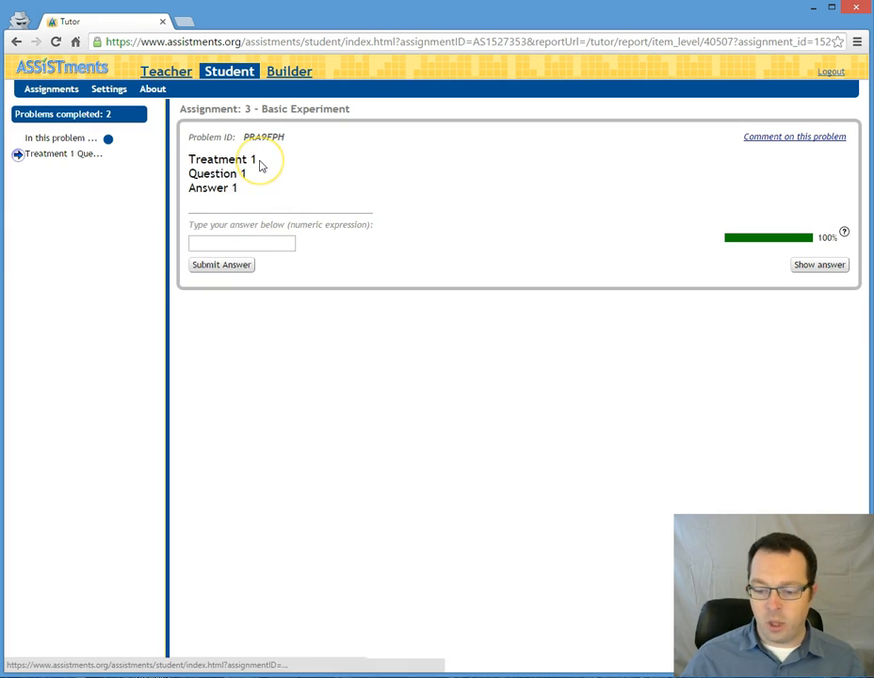
pyautogui.moveTo(295, 174)
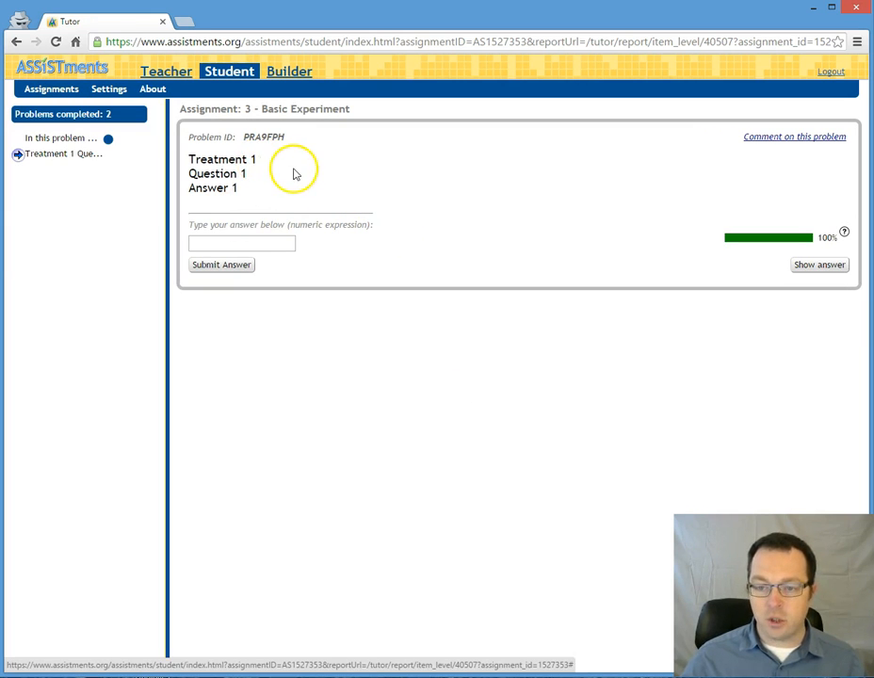
pyautogui.moveTo(353, 217)
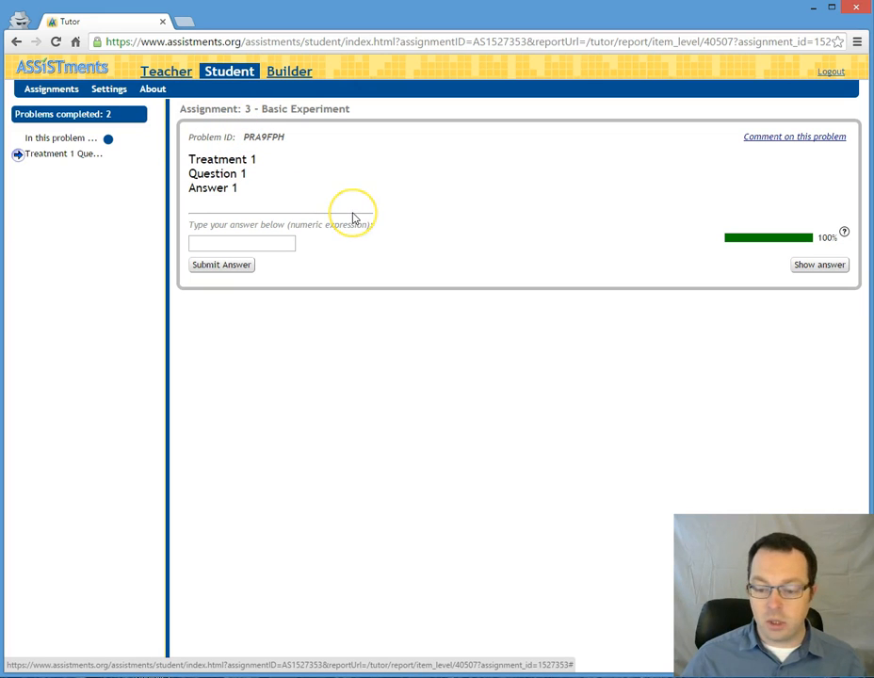
pyautogui.moveTo(188, 219)
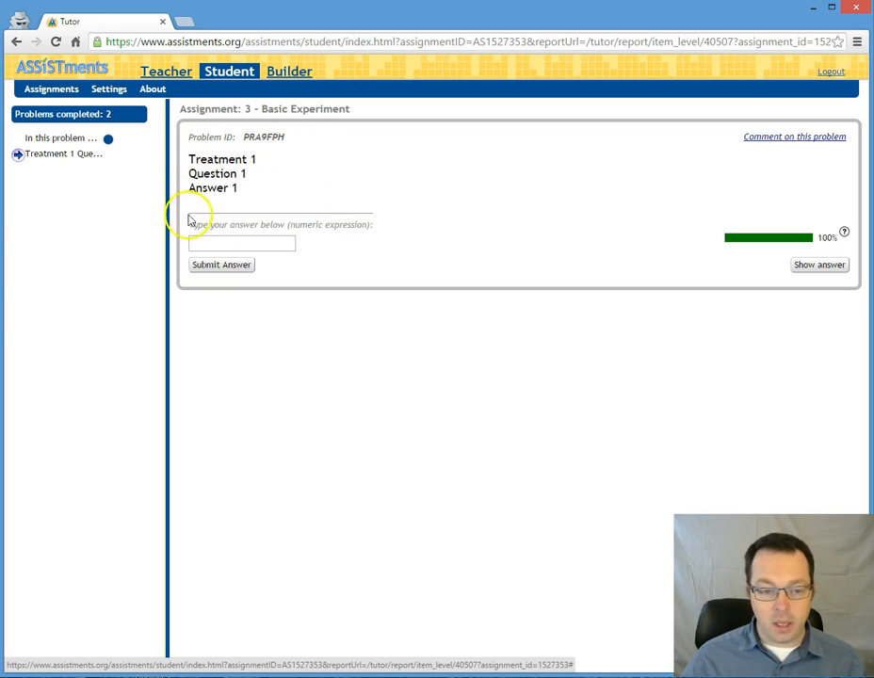
pyautogui.moveTo(259, 182)
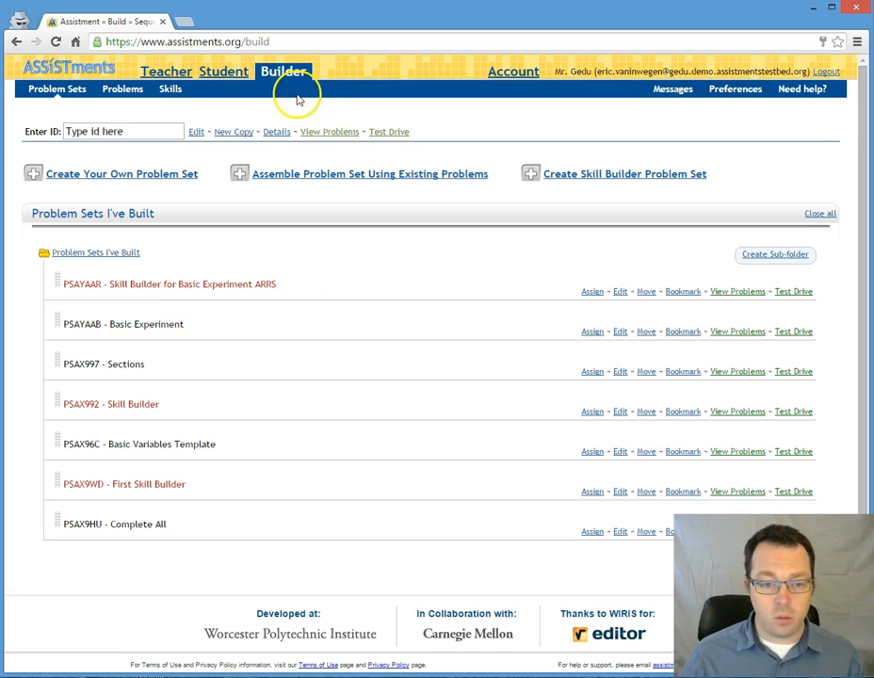
pyautogui.moveTo(223, 334)
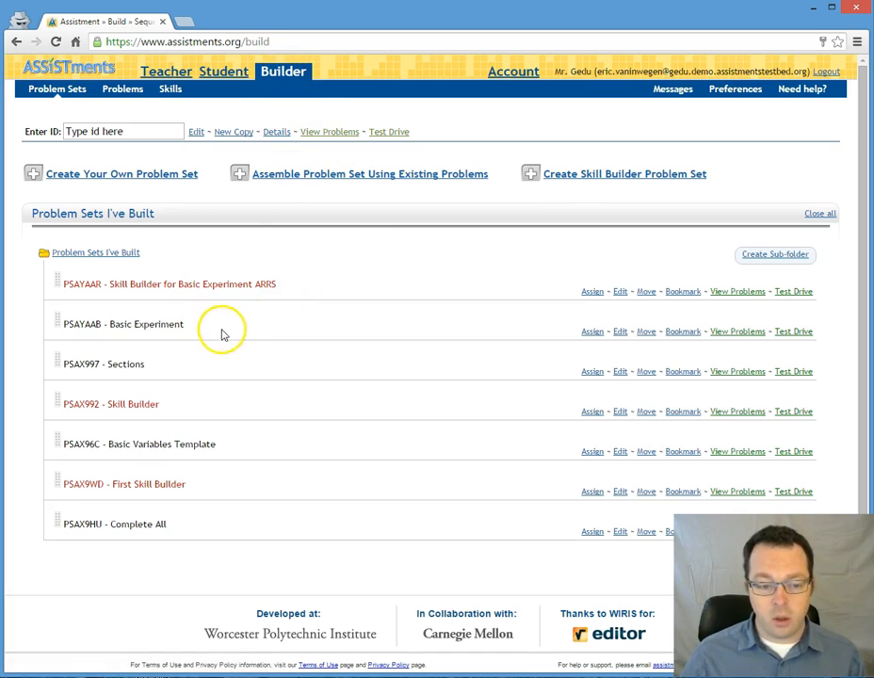
pyautogui.moveTo(226, 330)
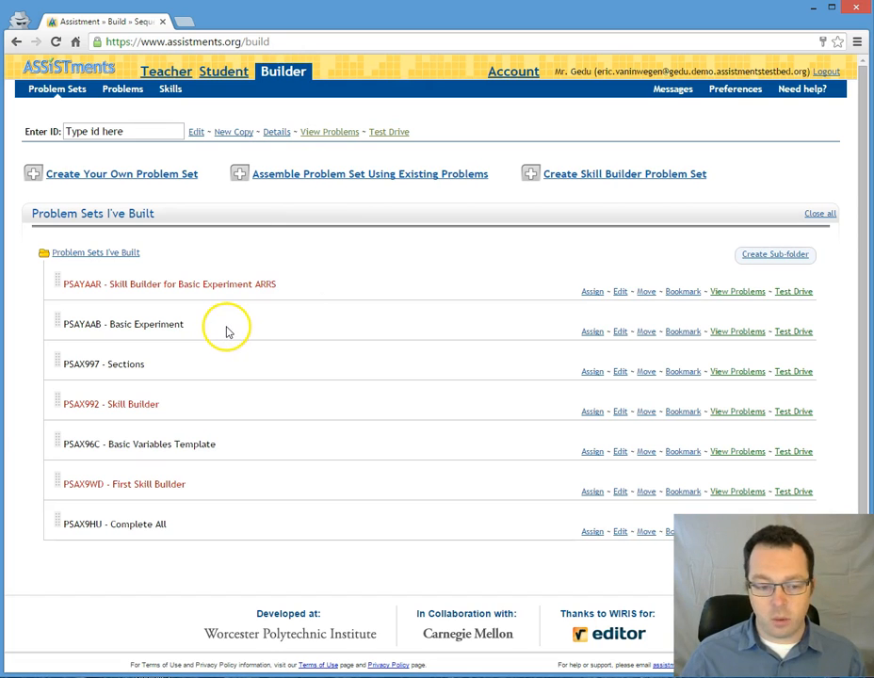
pyautogui.moveTo(186, 328)
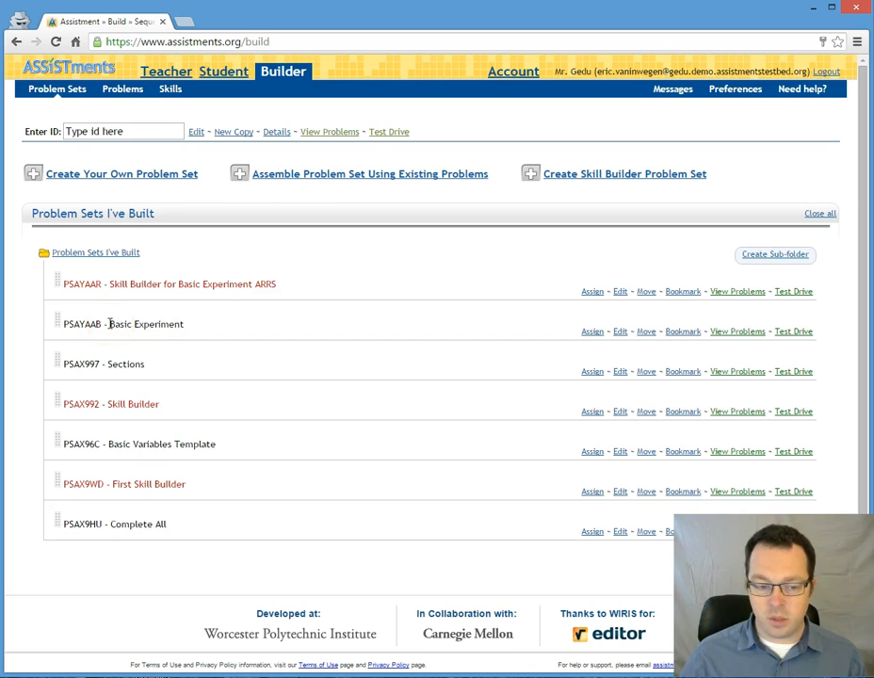
# - Highlight the Basic Experiment entry in the Problem Sets I've Built list
pyautogui.doubleClick(81, 323)
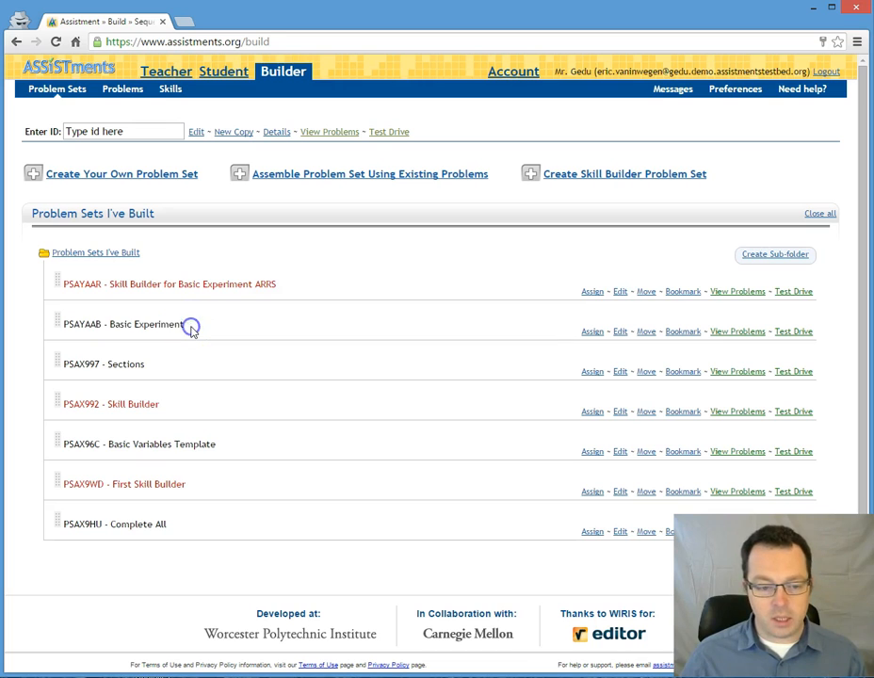
pyautogui.moveTo(117, 308)
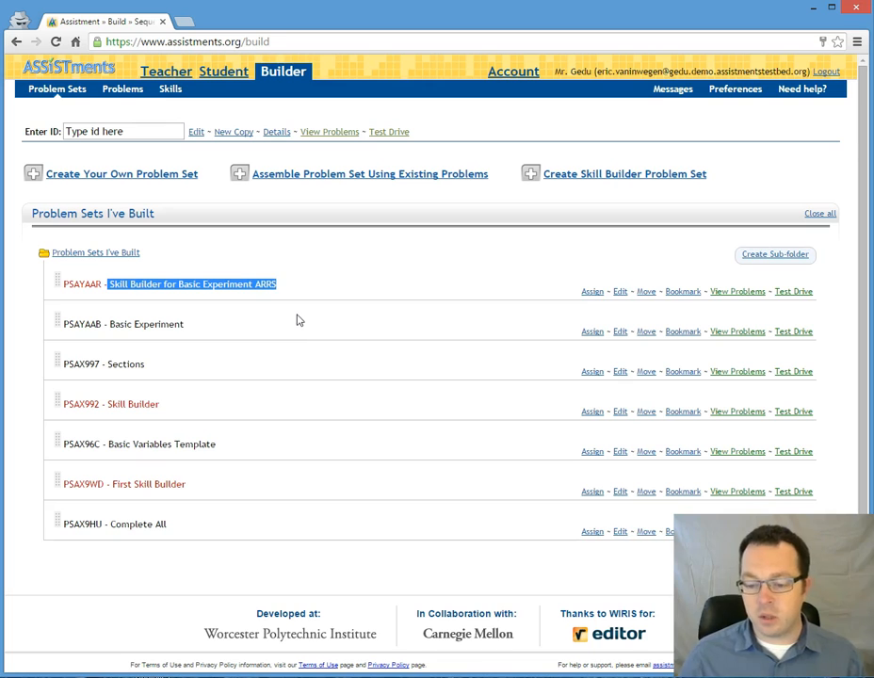
pyautogui.moveTo(288, 294)
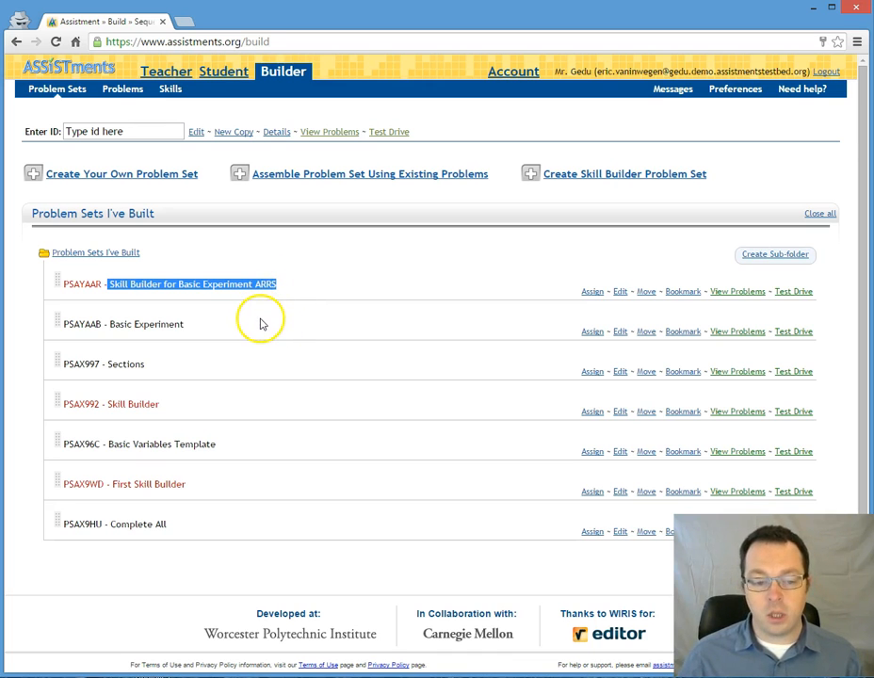
pyautogui.moveTo(254, 330)
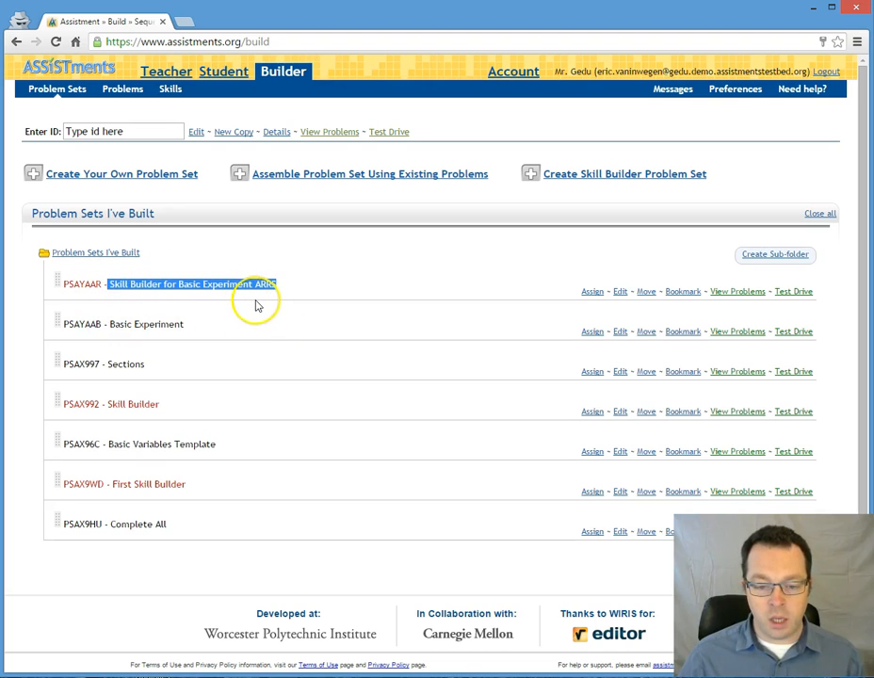
pyautogui.moveTo(226, 315)
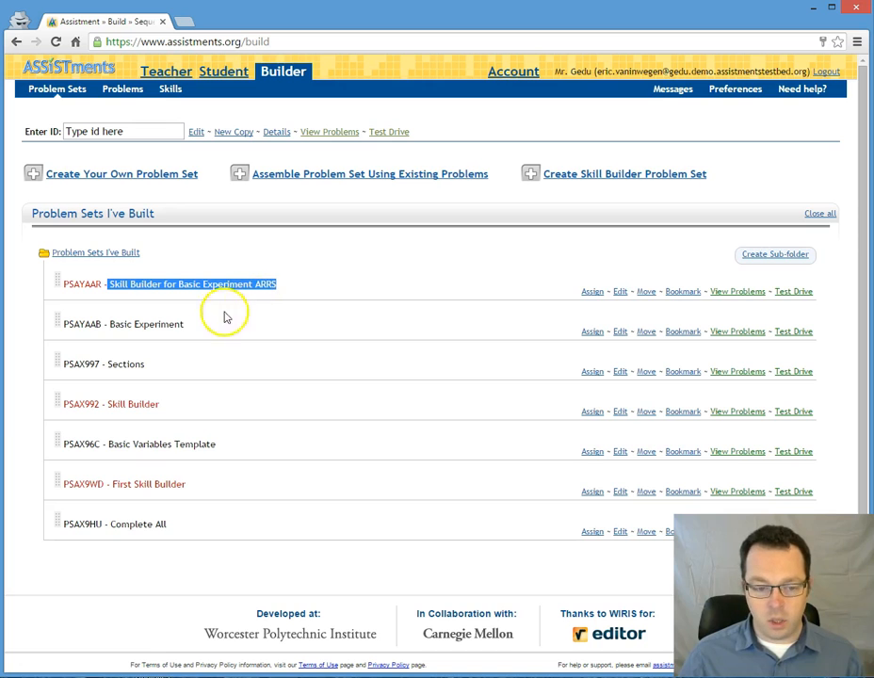
pyautogui.moveTo(212, 328)
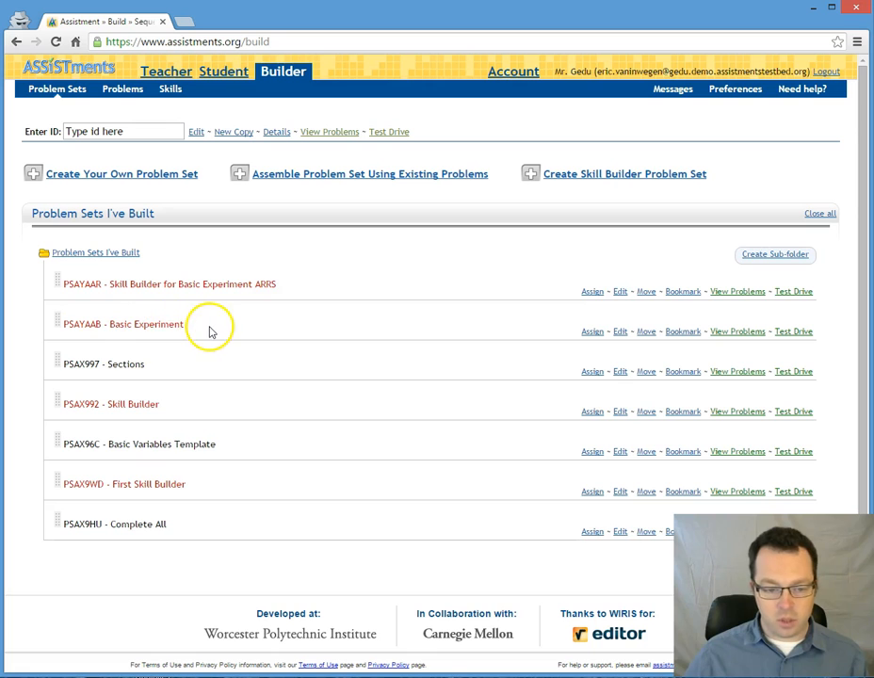
pyautogui.moveTo(162, 288)
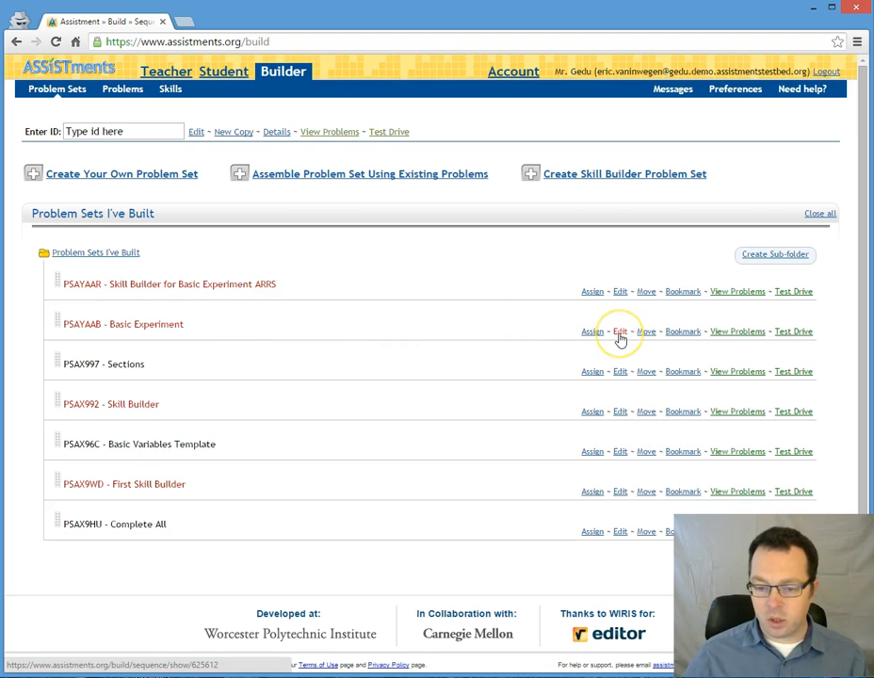
# - Reopen PSAYAAB - Basic Experiment in the problem set editor
pyautogui.click(619, 331)
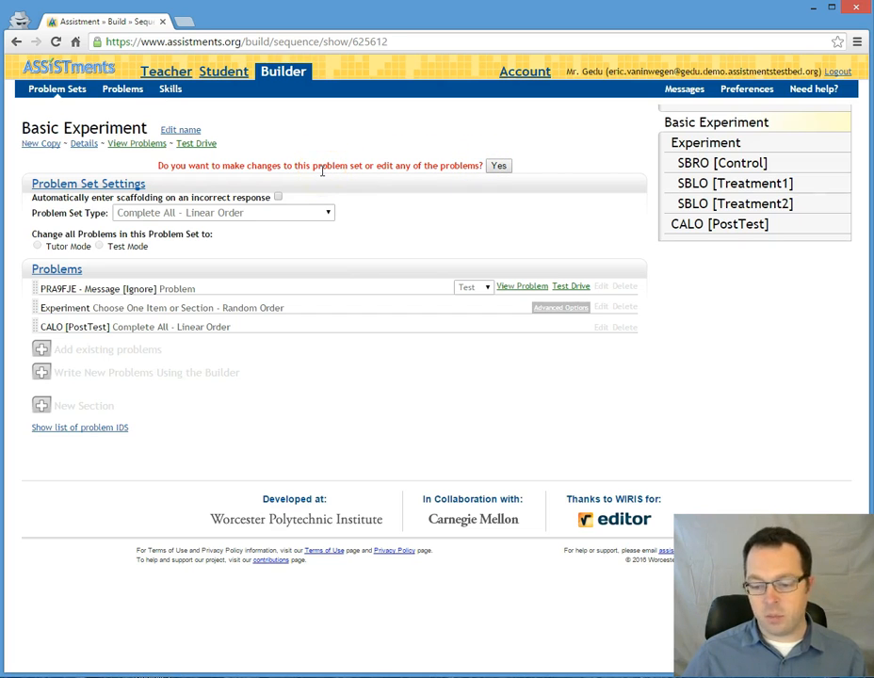
pyautogui.moveTo(224, 72)
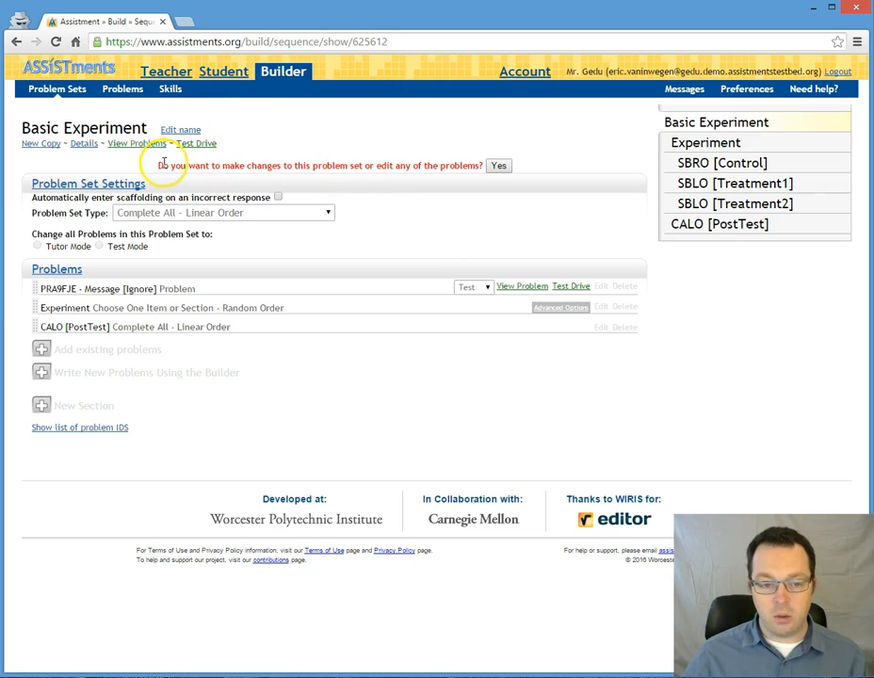
pyautogui.moveTo(481, 170)
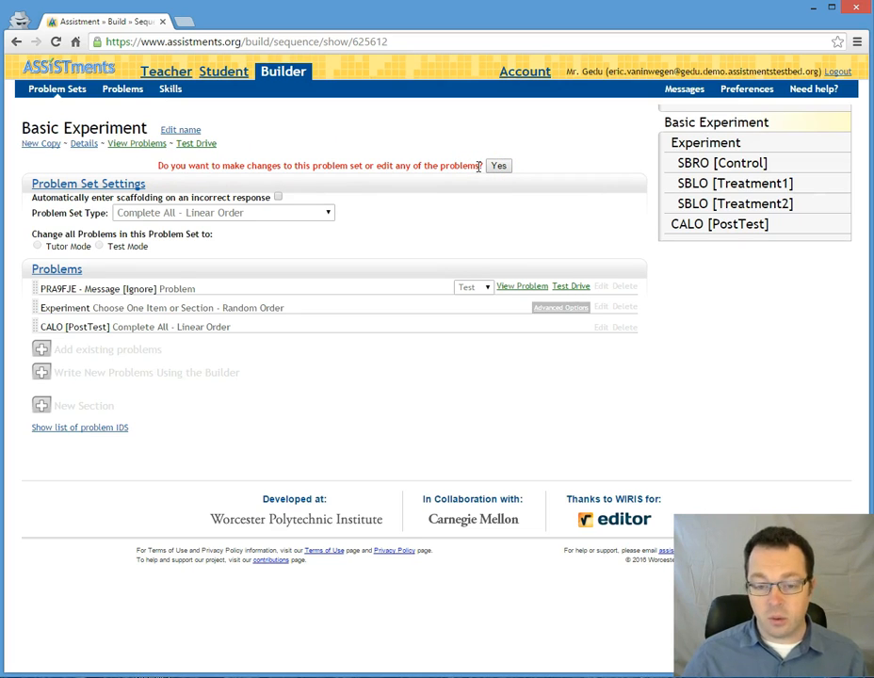
pyautogui.moveTo(160, 165)
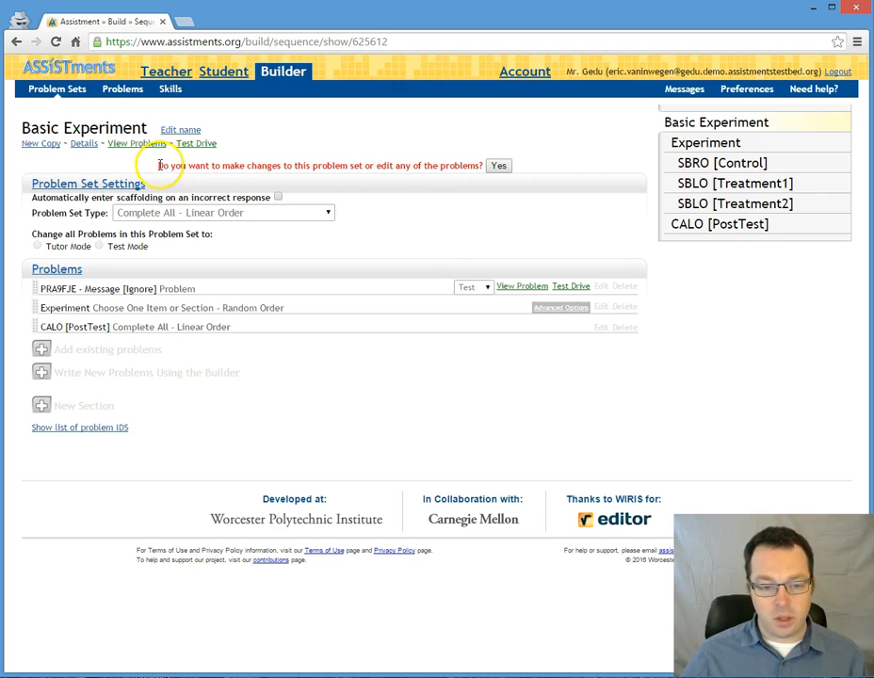
pyautogui.moveTo(145, 165)
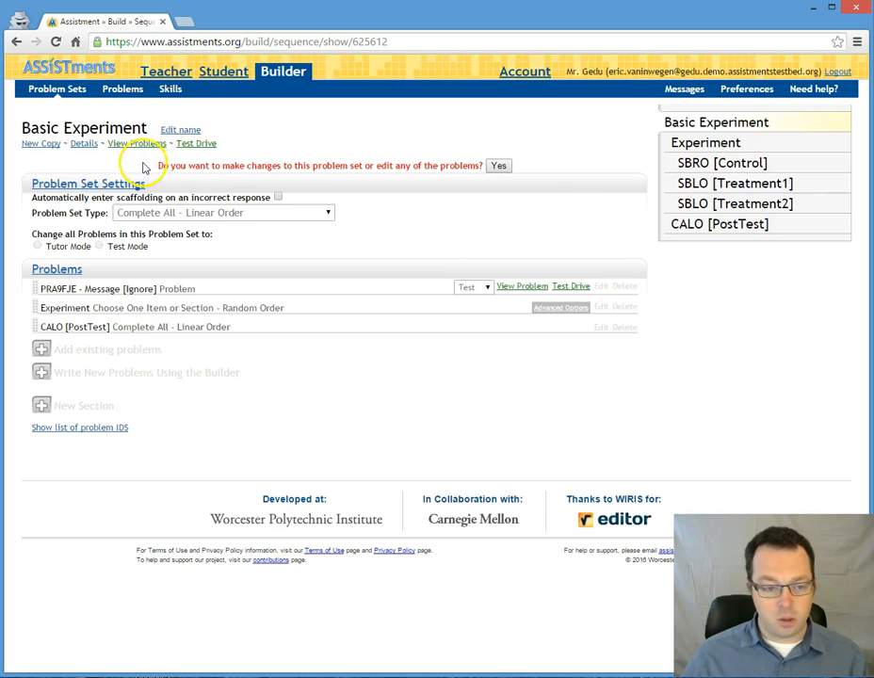